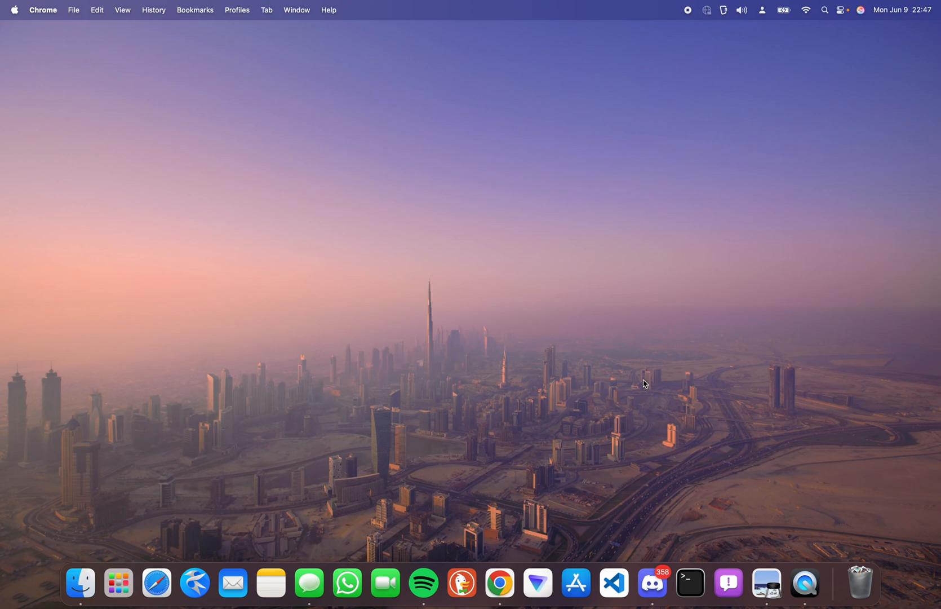
pyautogui.moveTo(231, 582)
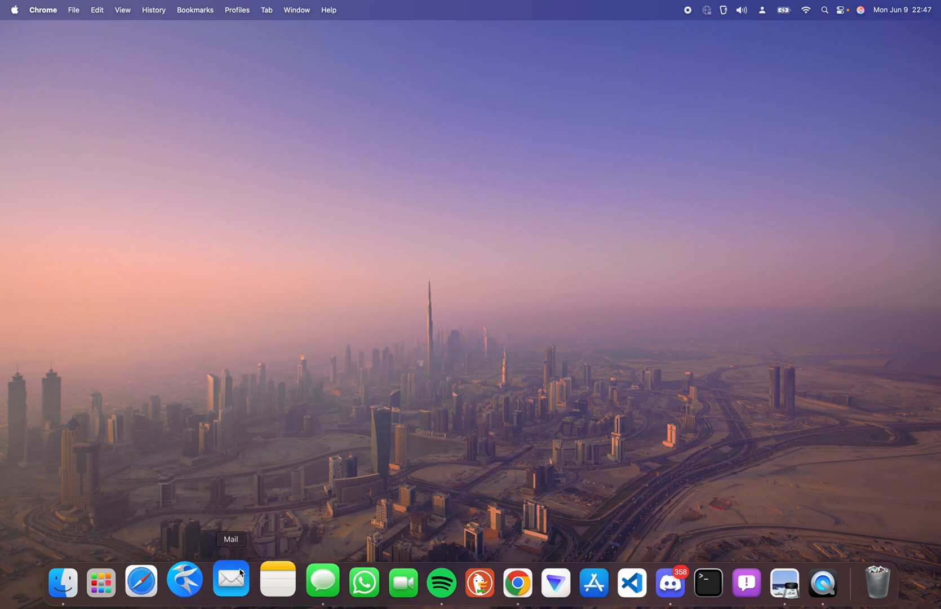
# Step: Launch Safari from the Dock onto the etechbox Tahoe 26 supported Macs article
pyautogui.click(141, 579)
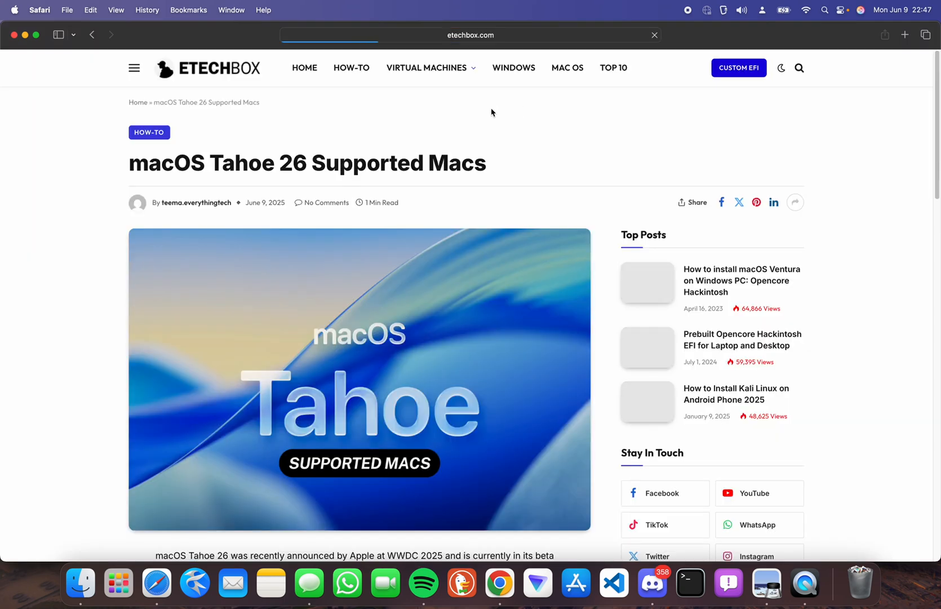
# Step: Scroll through the supported Macs list, then close the Safari window
pyautogui.scroll(-3)
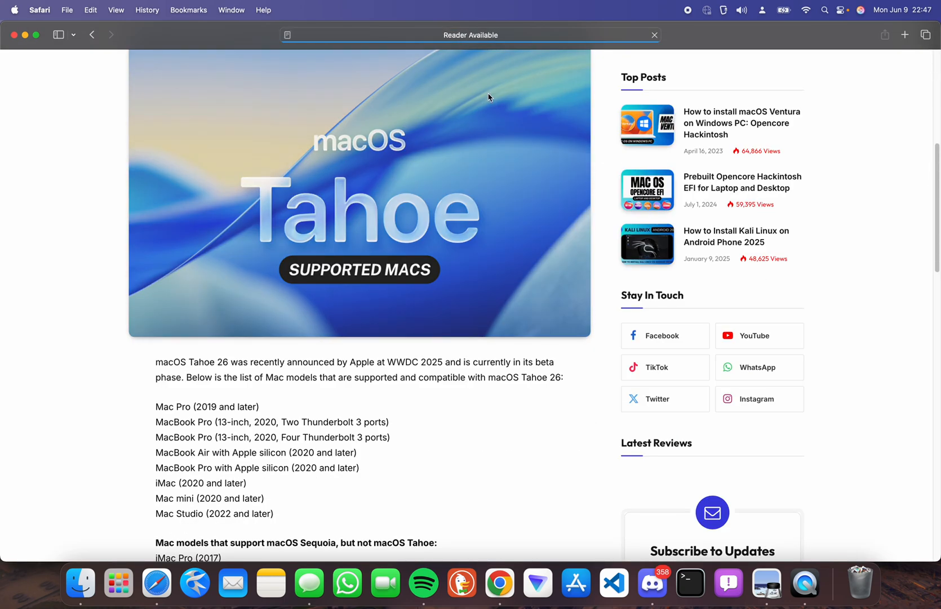
pyautogui.scroll(-3)
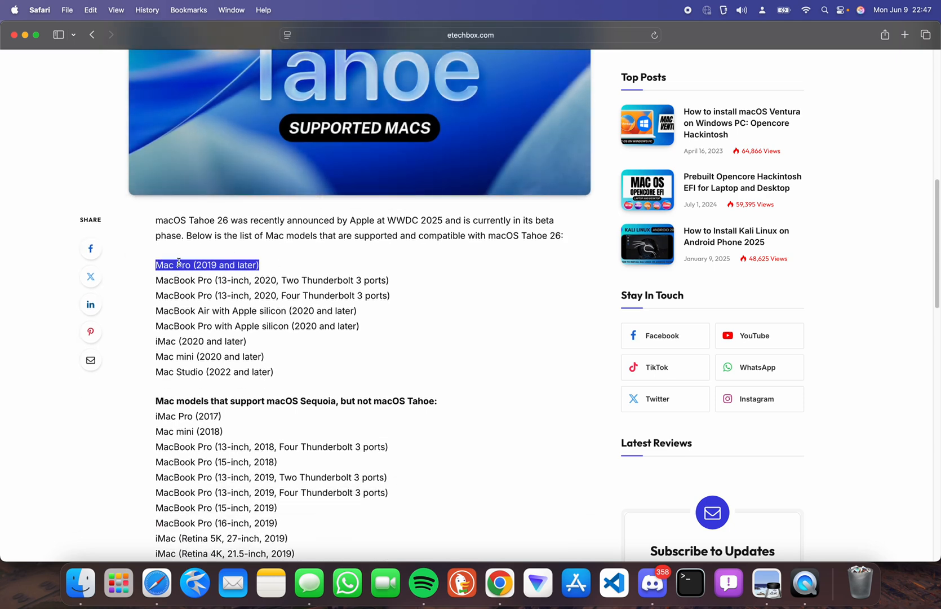
pyautogui.moveTo(261, 339)
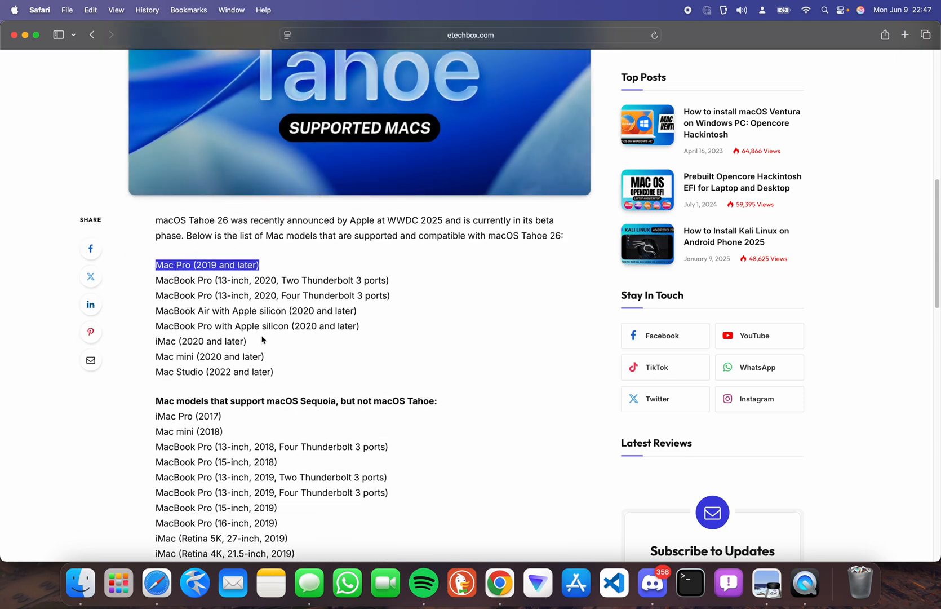
pyautogui.scroll(-3)
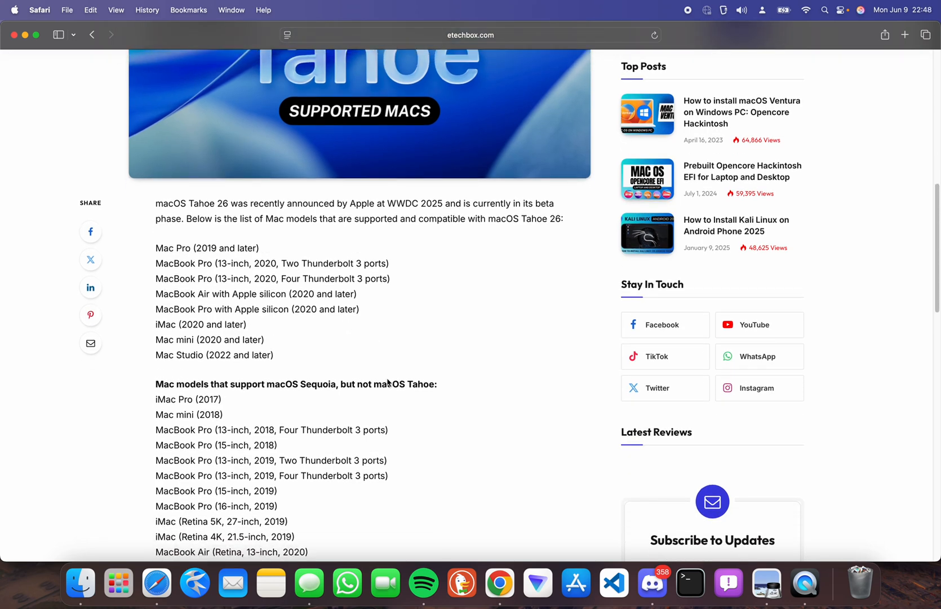
pyautogui.scroll(3)
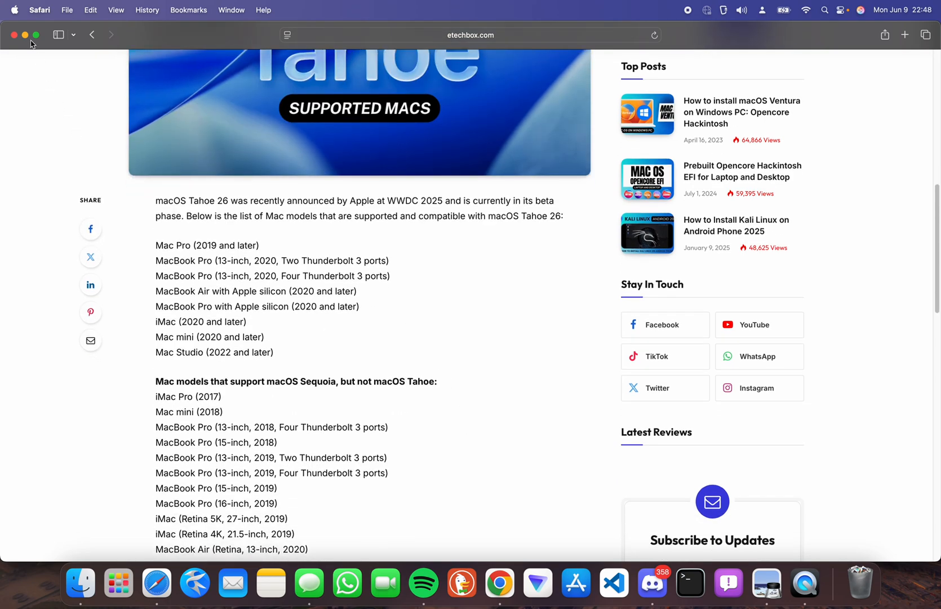
pyautogui.click(13, 10)
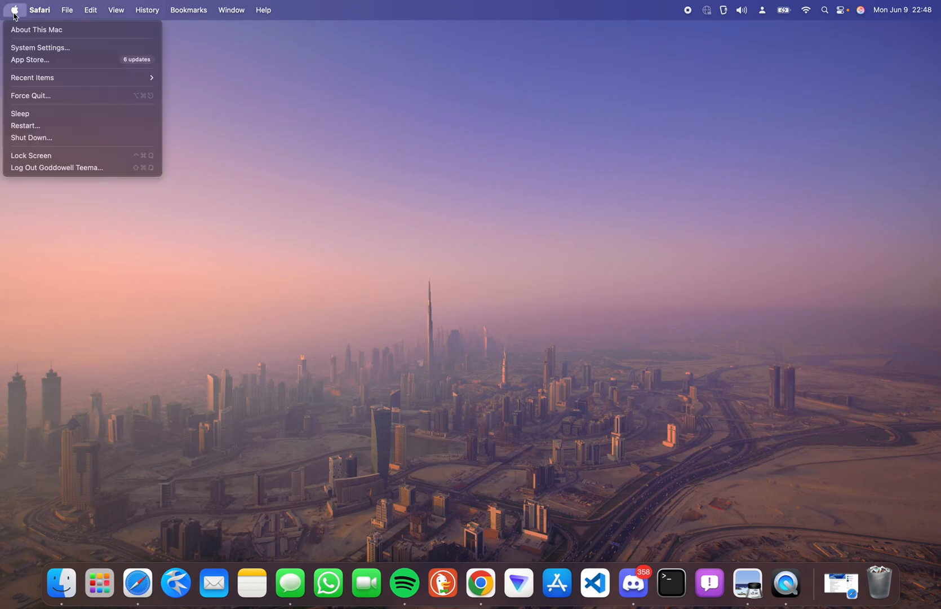
# Step: Go to General > Software Update and bring up the Beta Updates options
pyautogui.click(300, 160)
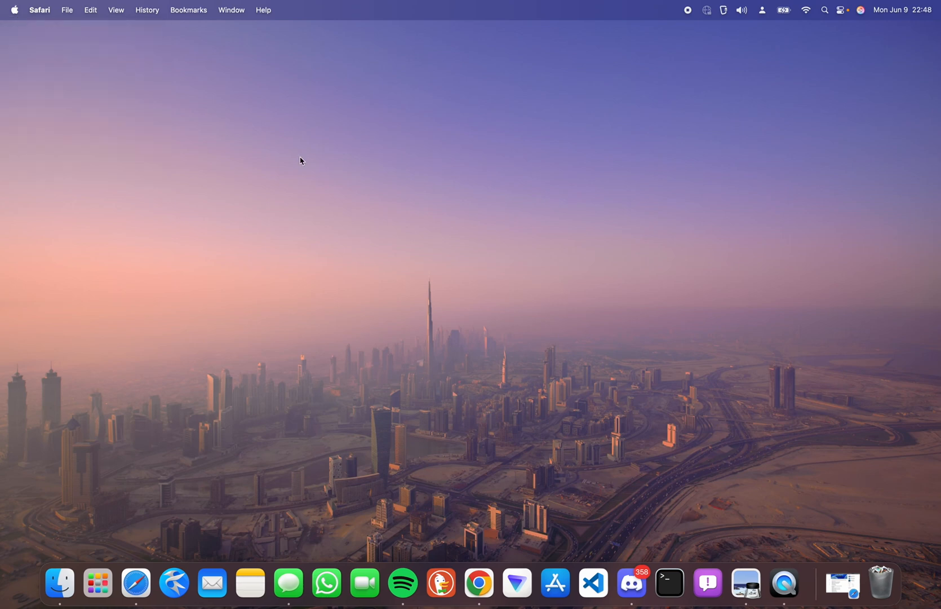
pyautogui.click(798, 583)
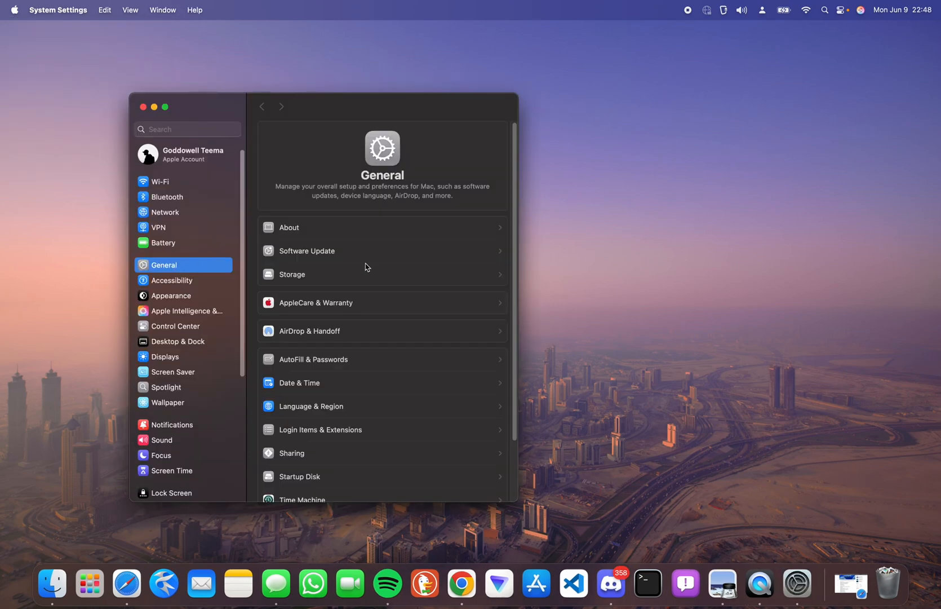
pyautogui.click(306, 250)
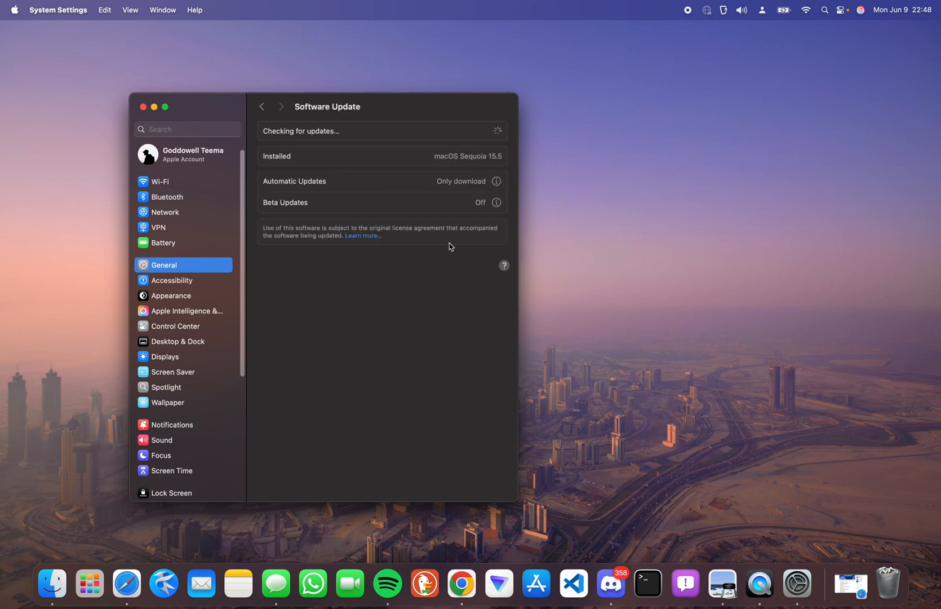
pyautogui.moveTo(498, 204)
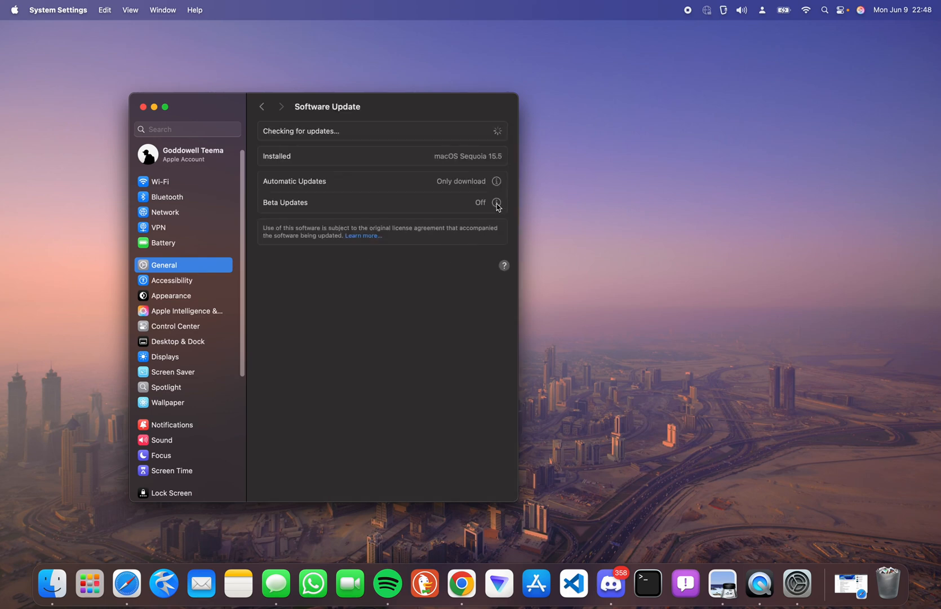
pyautogui.click(497, 201)
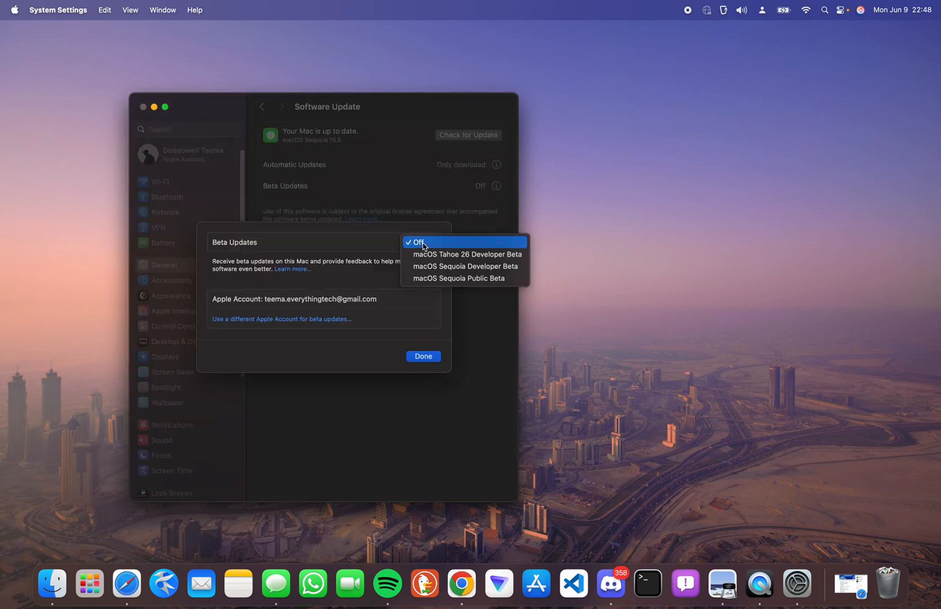
pyautogui.moveTo(439, 254)
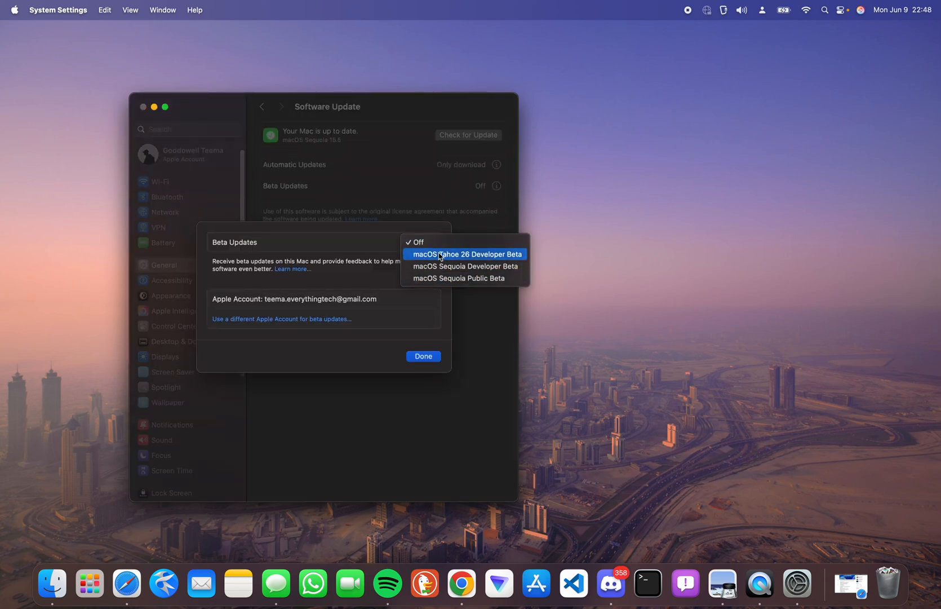
pyautogui.moveTo(431, 259)
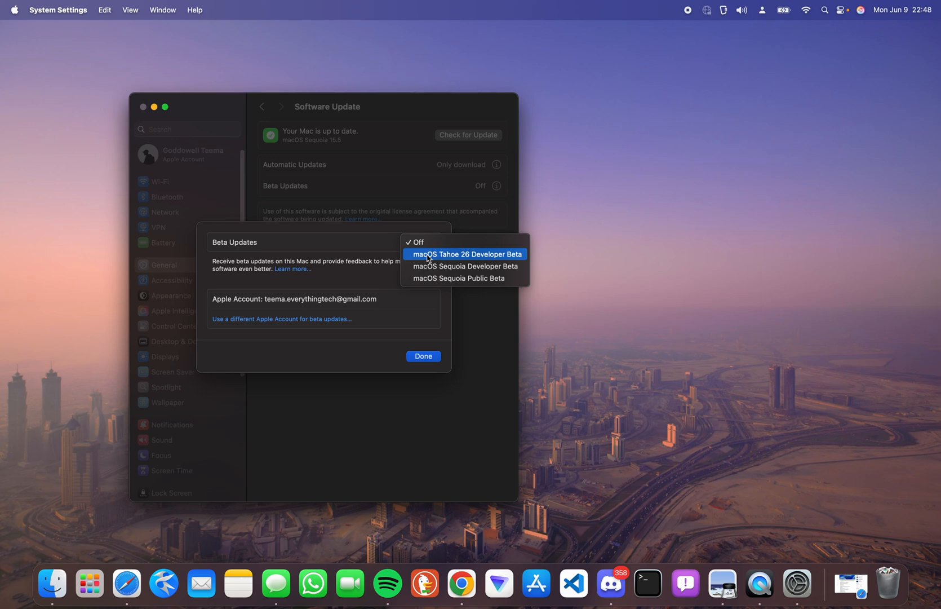
# Step: Set Beta Updates to macOS Tahoe 26 Developer Beta, then return to the Safari article
pyautogui.click(467, 254)
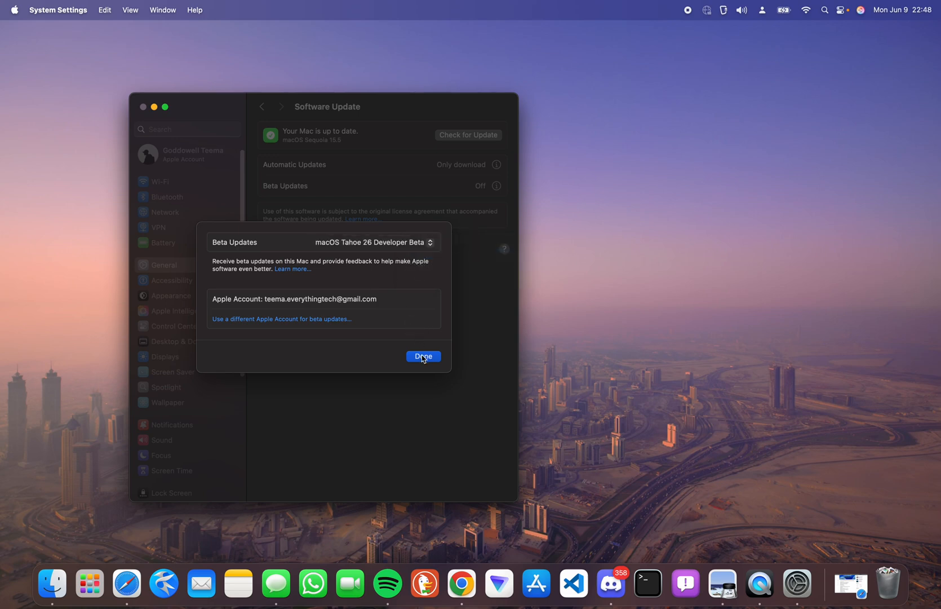
pyautogui.click(422, 356)
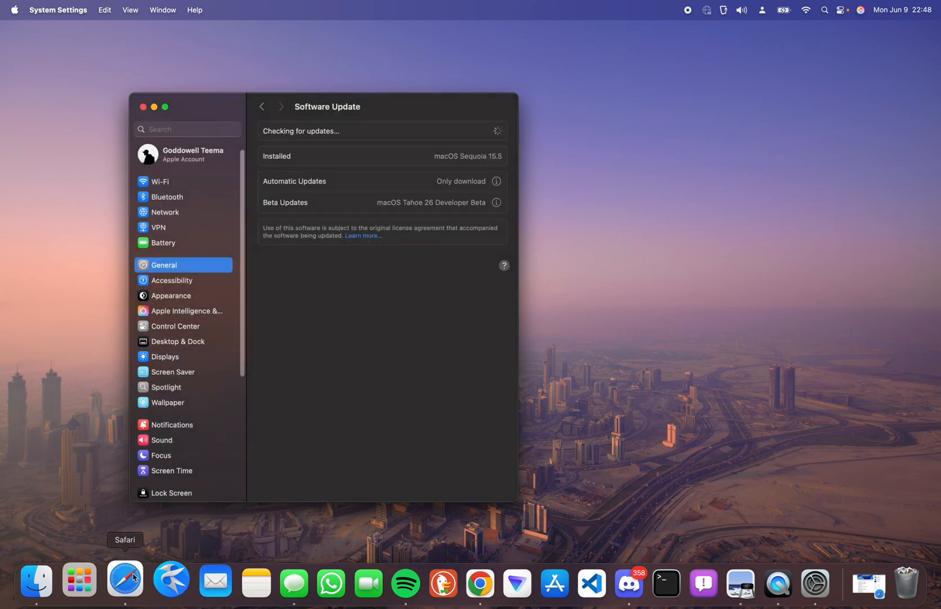
pyautogui.click(125, 579)
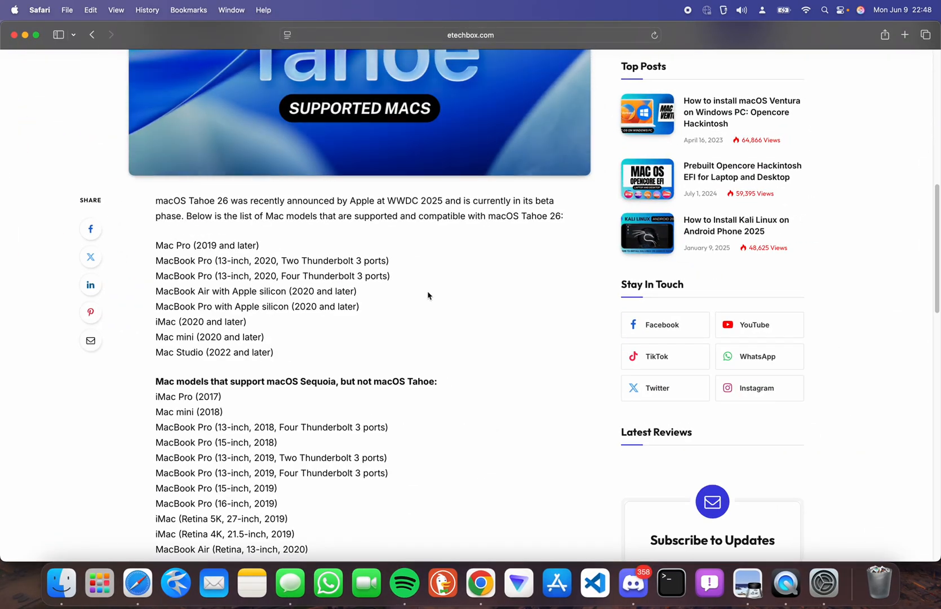
# Step: Search 'macos developer' in a new tab to reach Apple's Developer Program enrollment page
pyautogui.click(471, 35)
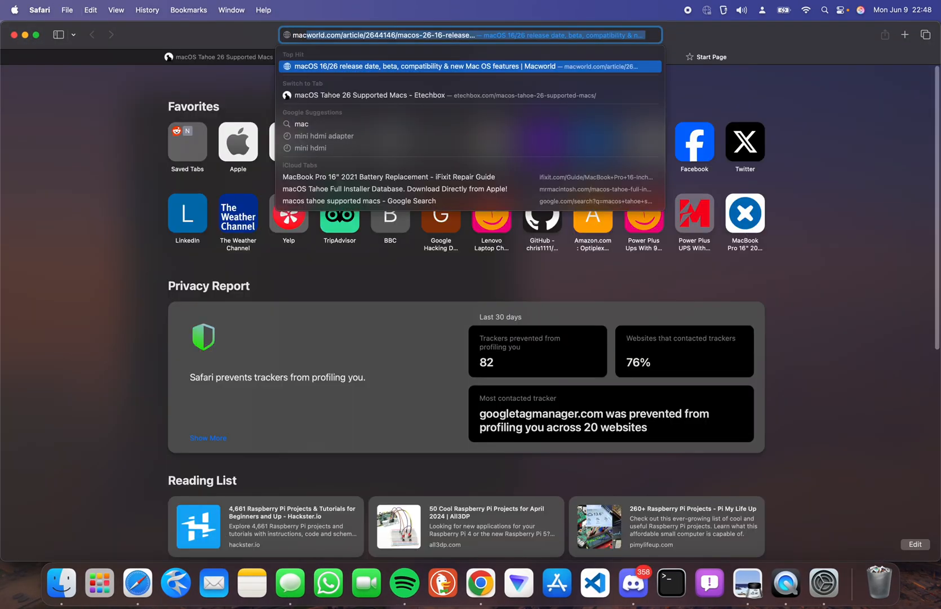
pyautogui.write('macos developer program')
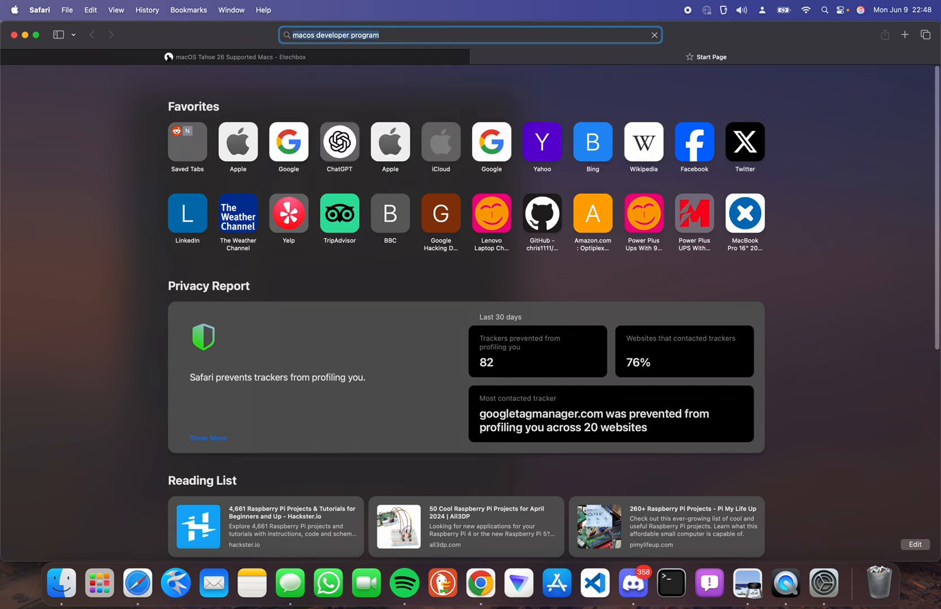
pyautogui.press('Return')
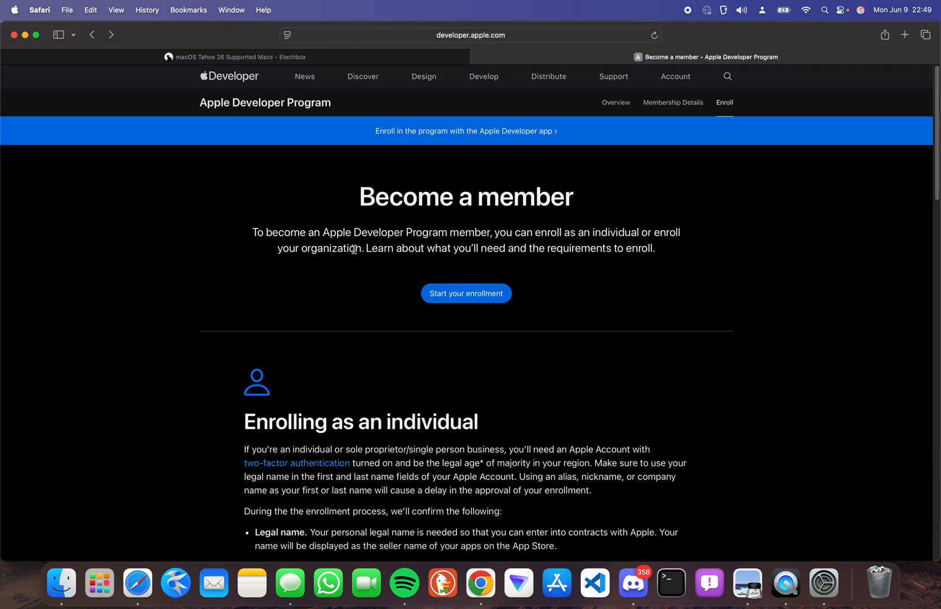
pyautogui.moveTo(356, 232)
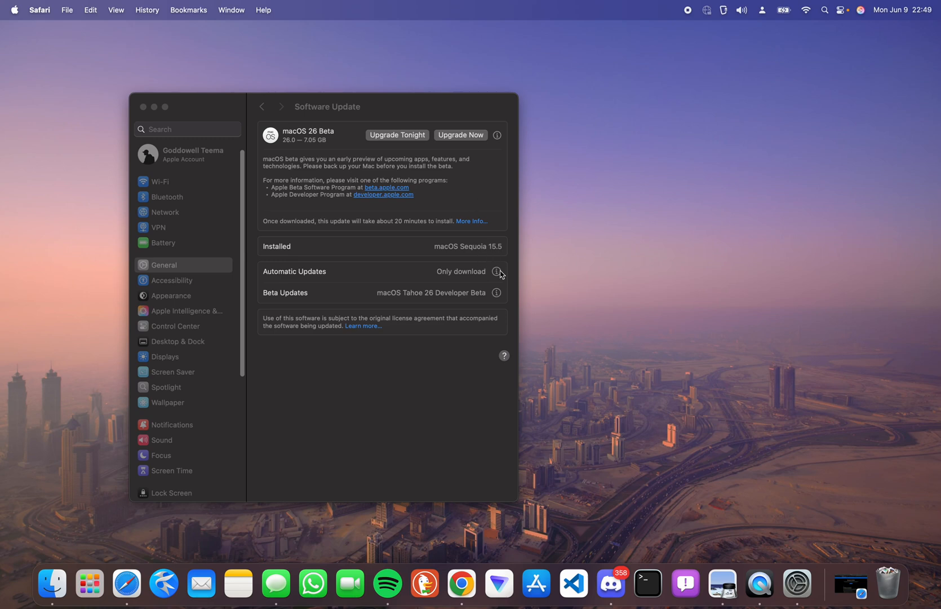
# Step: Reselect macOS Tahoe 26 Developer Beta in Beta Updates and confirm with Done
pyautogui.click(496, 292)
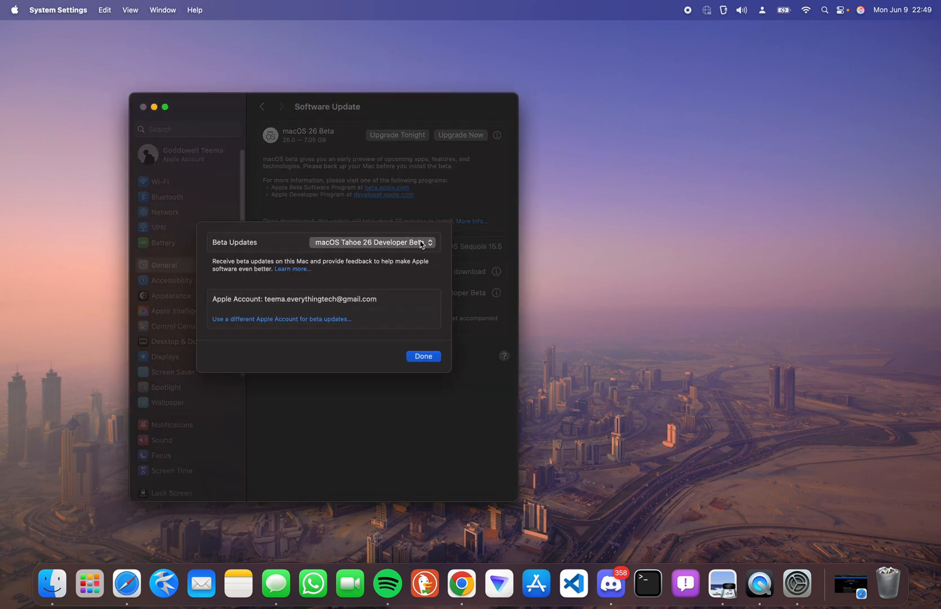
pyautogui.click(369, 243)
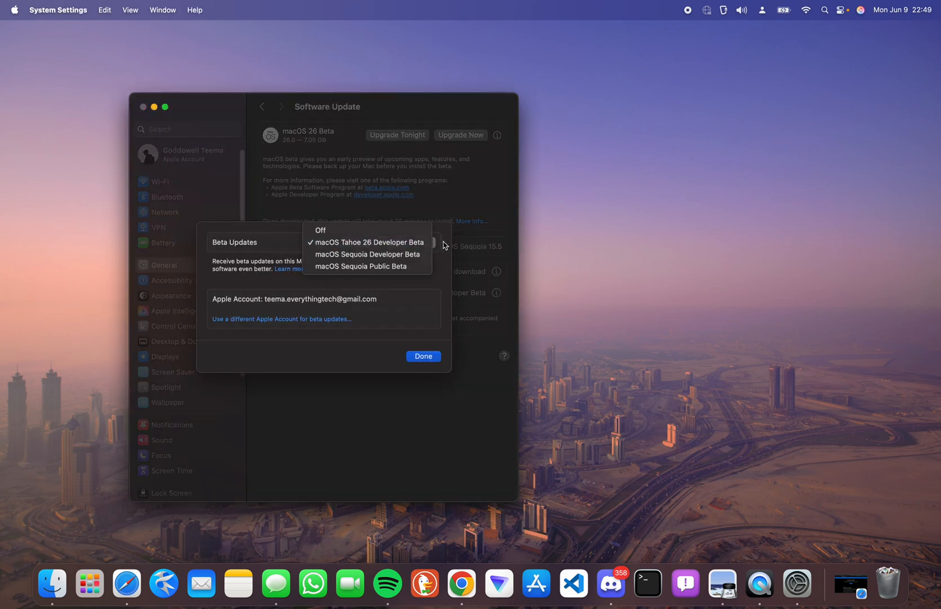
pyautogui.click(369, 243)
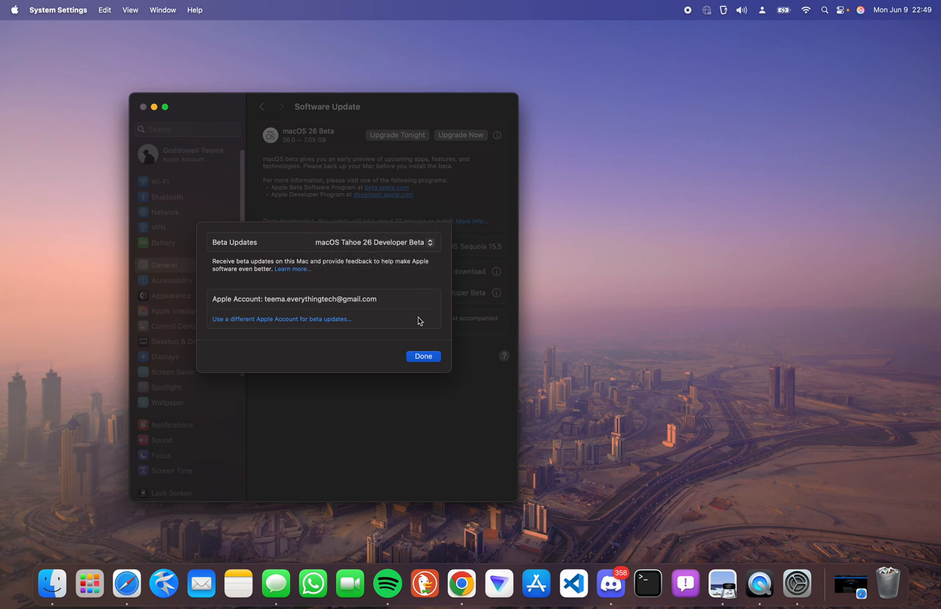
pyautogui.click(422, 355)
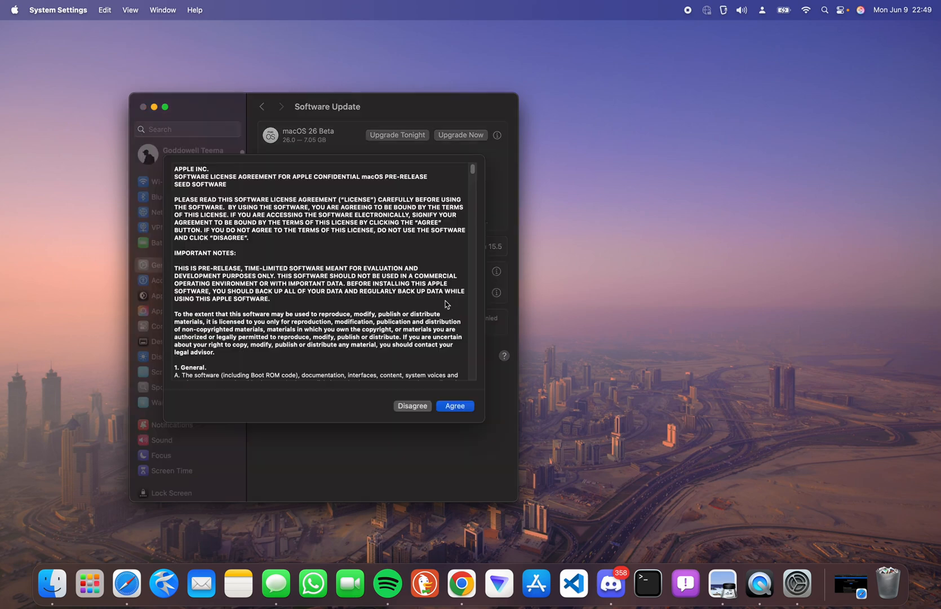
# Step: Agree to the license so macOS 26 Beta starts downloading
pyautogui.click(454, 405)
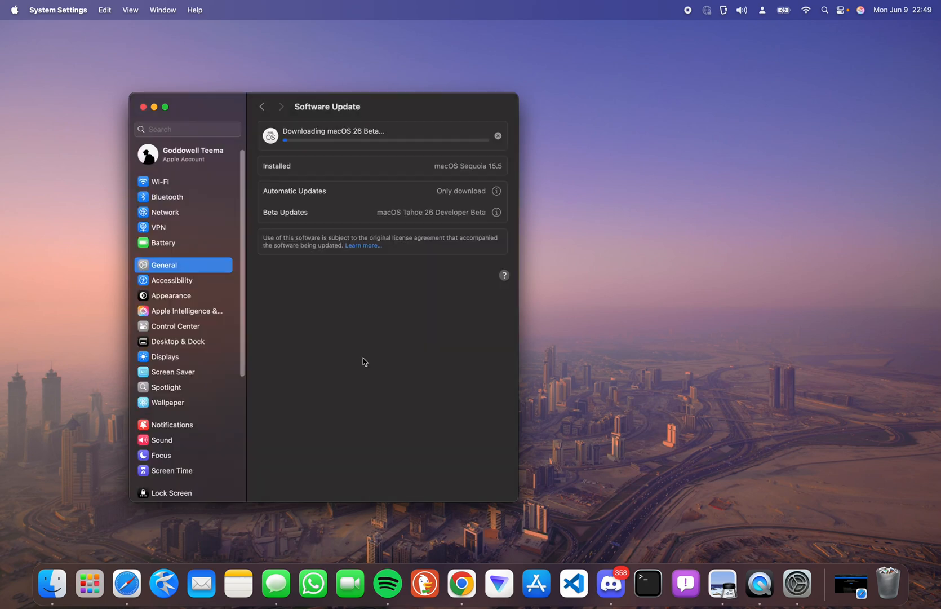
pyautogui.moveTo(412, 326)
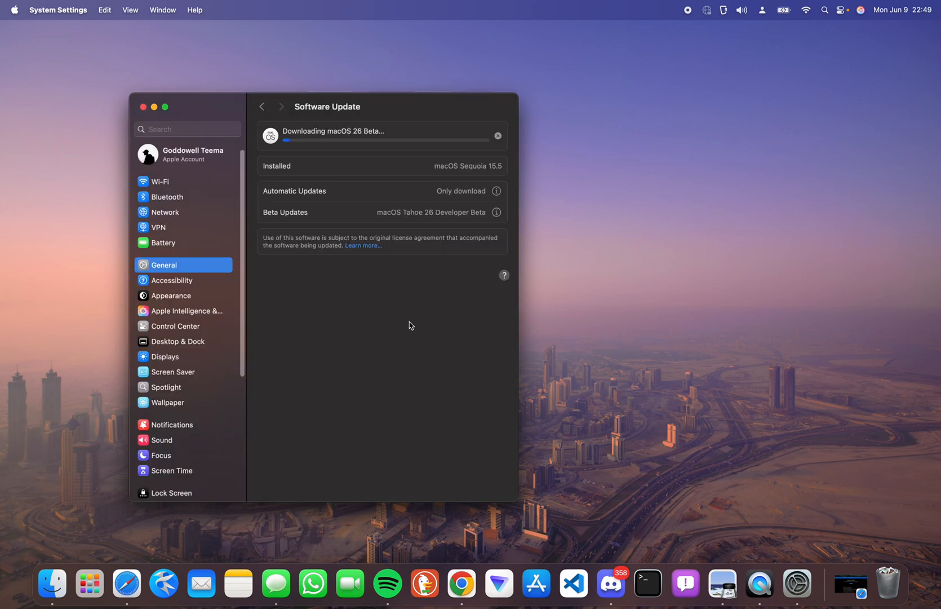
pyautogui.moveTo(401, 318)
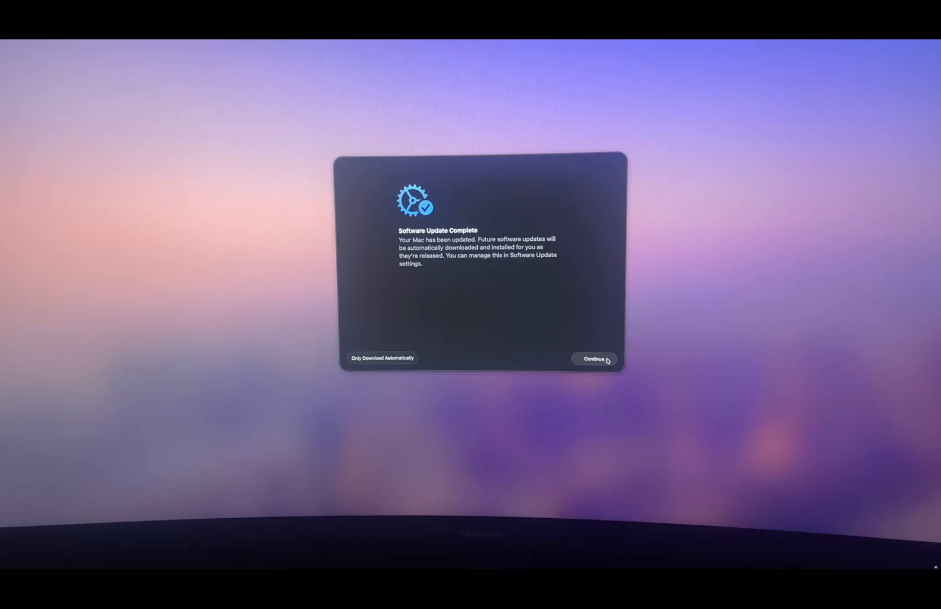
# Step: Continue past the Update Complete, Analytics and Siri screens to the Tahoe desktop
pyautogui.click(594, 359)
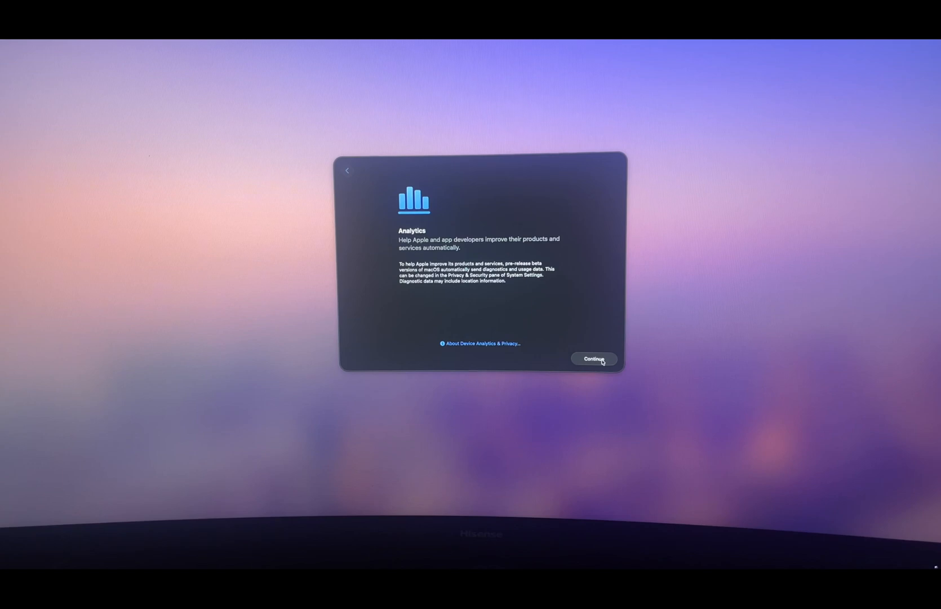
pyautogui.click(594, 358)
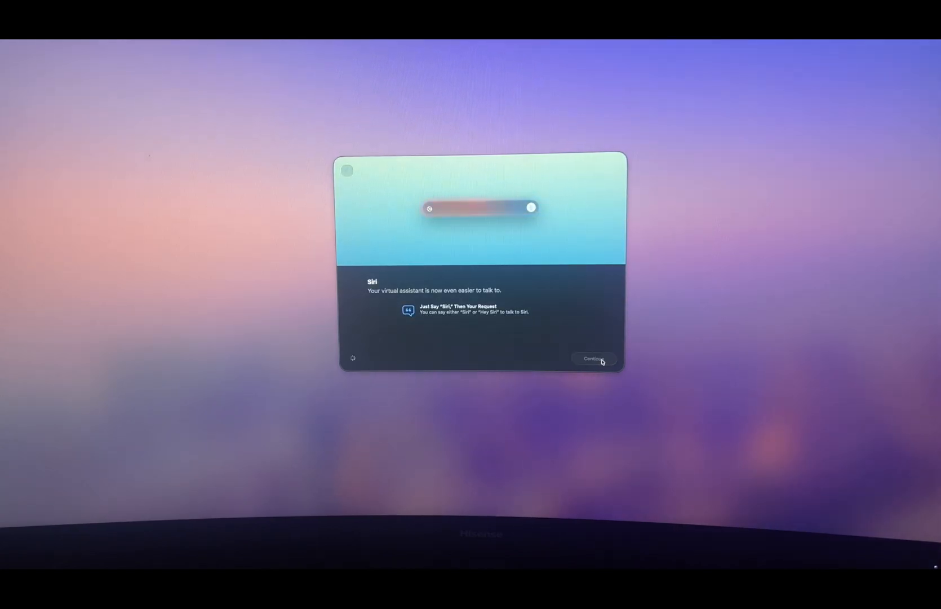
pyautogui.click(594, 358)
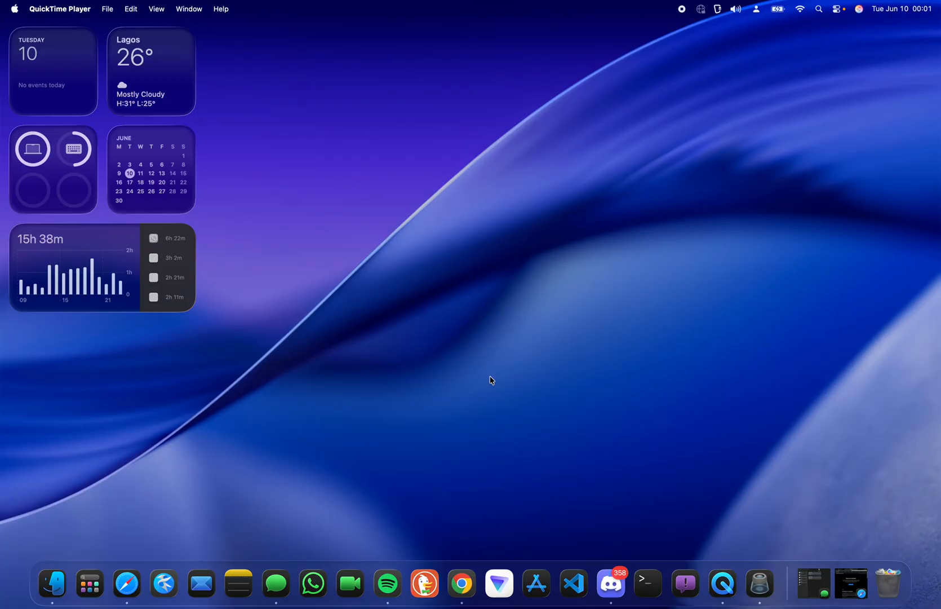
# Step: Check About This Mac shows macOS 26.0 Beta and view More Info in System Settings
pyautogui.click(15, 9)
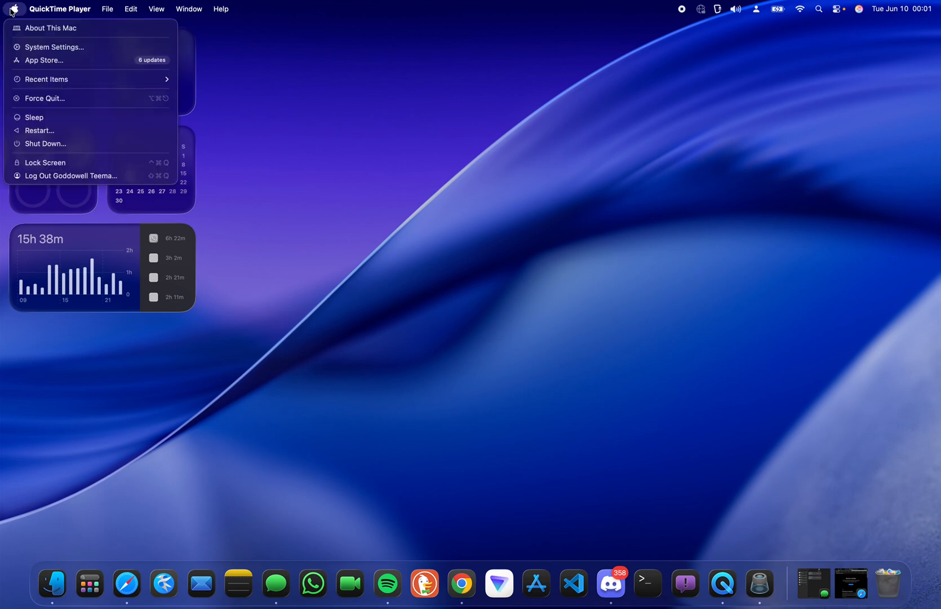
pyautogui.click(51, 27)
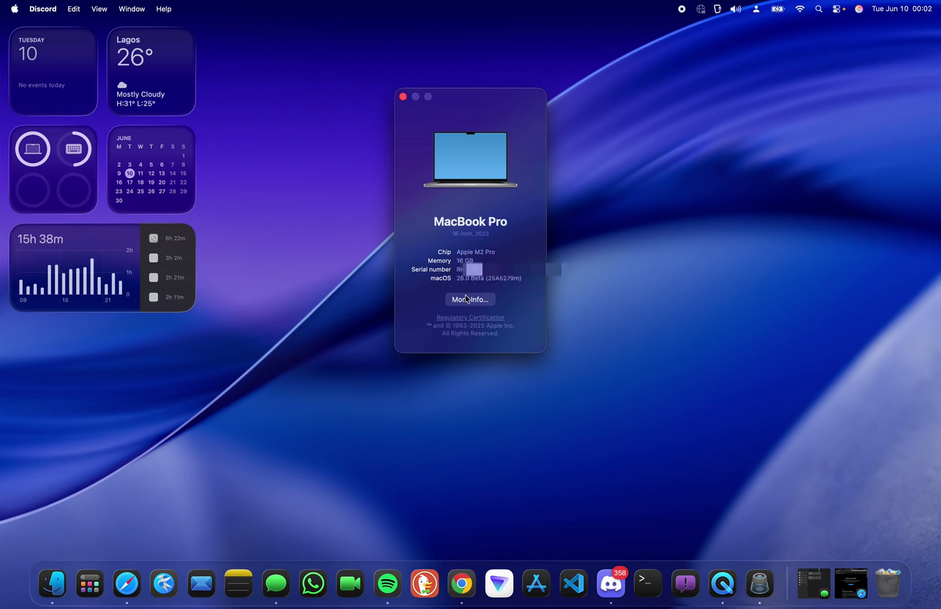
pyautogui.click(470, 298)
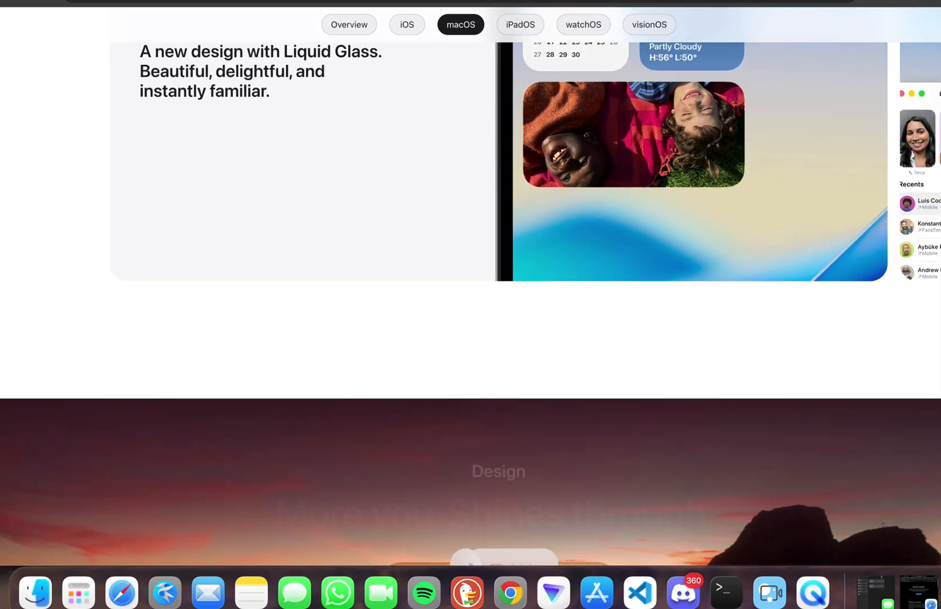
pyautogui.scroll(-3)
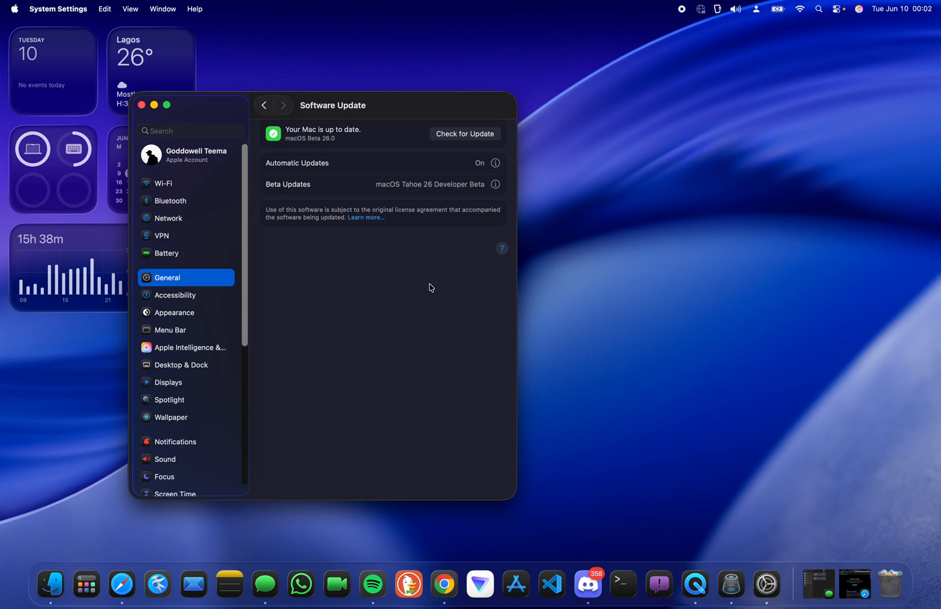
pyautogui.moveTo(841, 9)
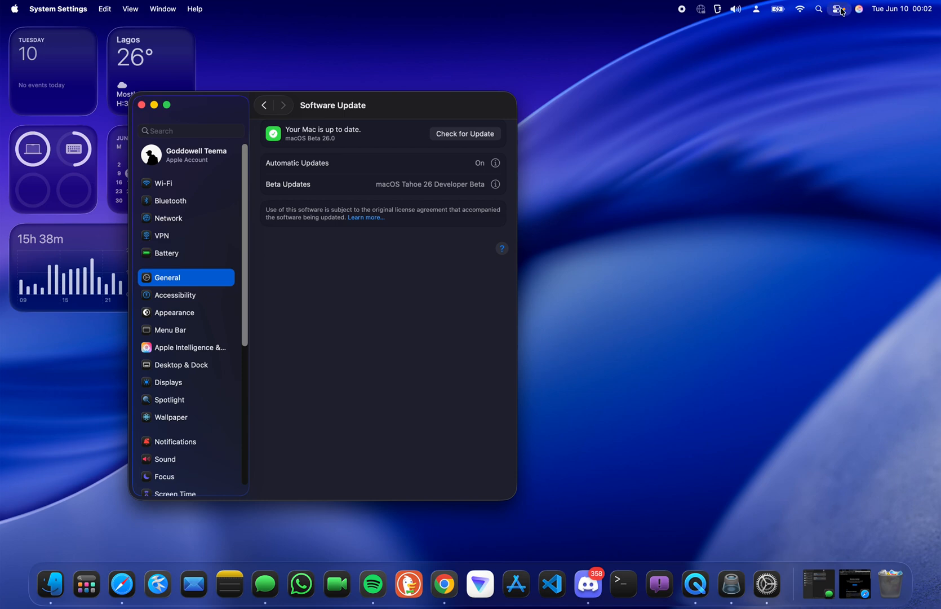
pyautogui.click(799, 8)
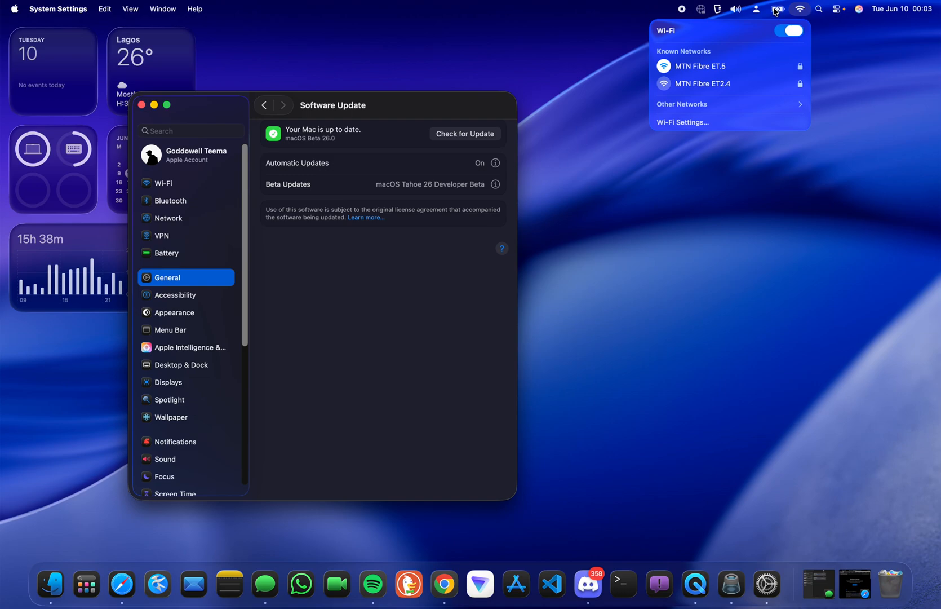
pyautogui.click(755, 8)
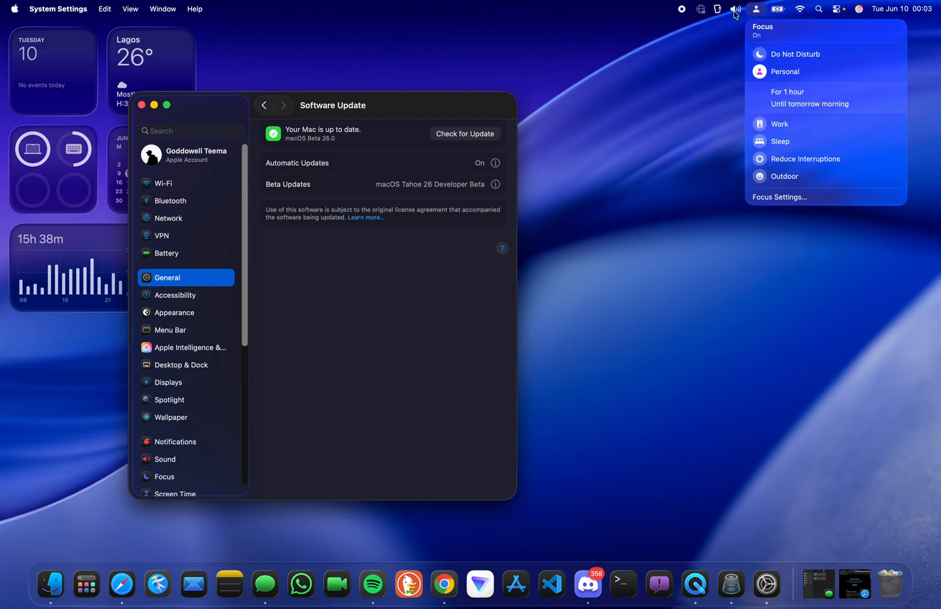